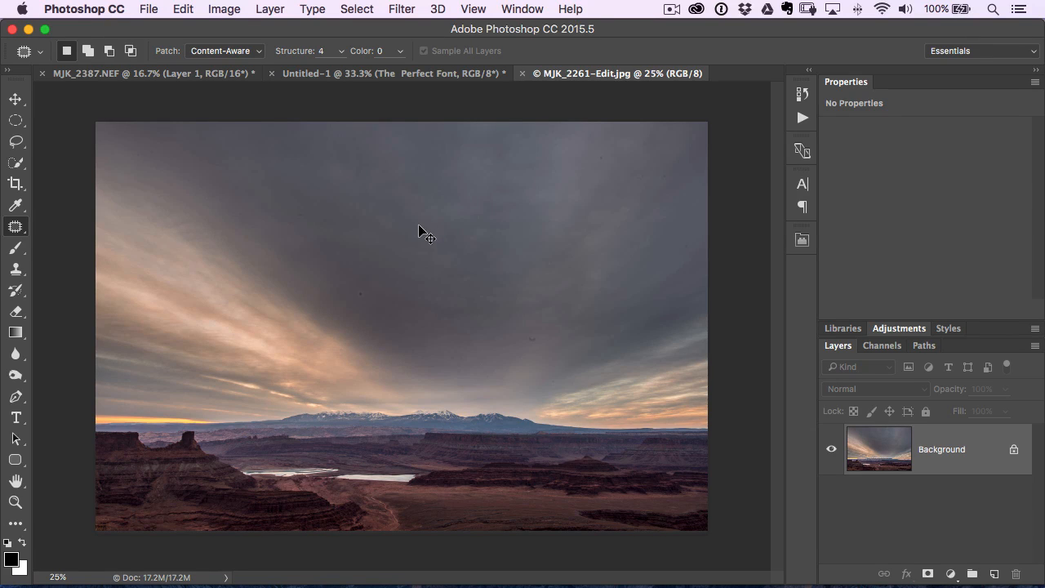
Step: Select the Spot Healing Brush and open the canyon photo in the Camera Raw Filter
key(cmd+i)
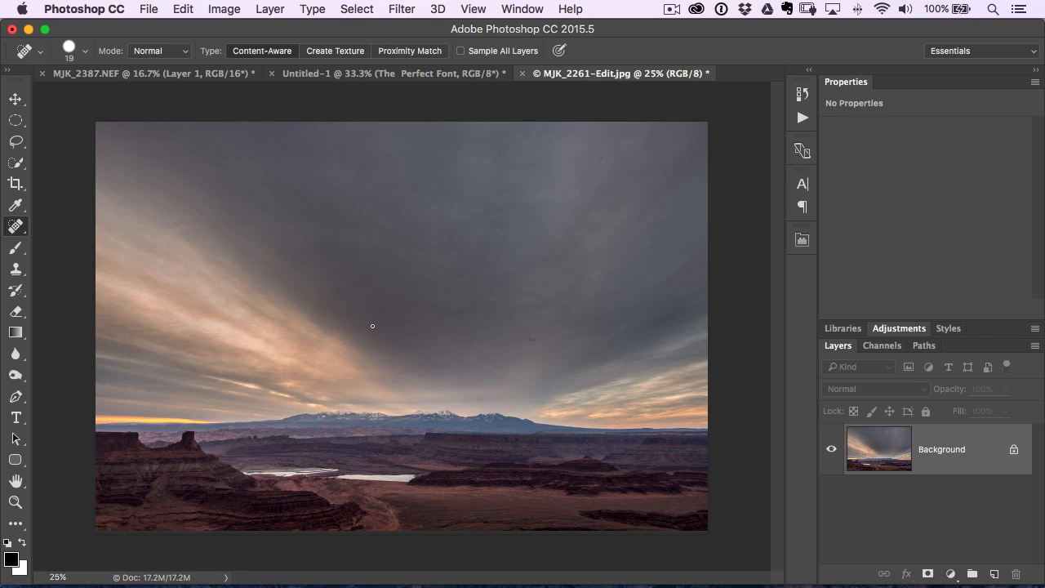
click(396, 9)
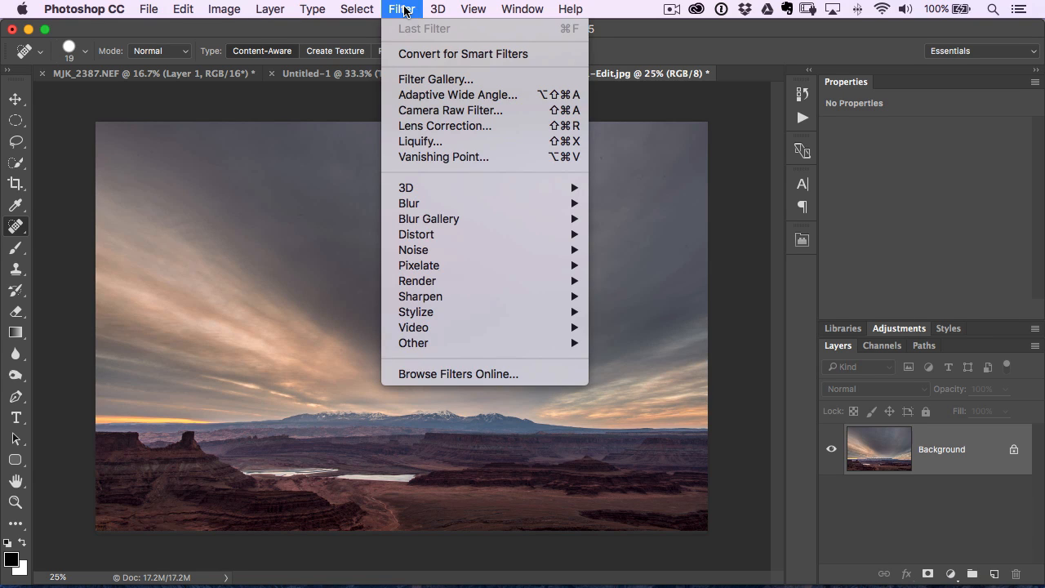
mouse_move(437, 110)
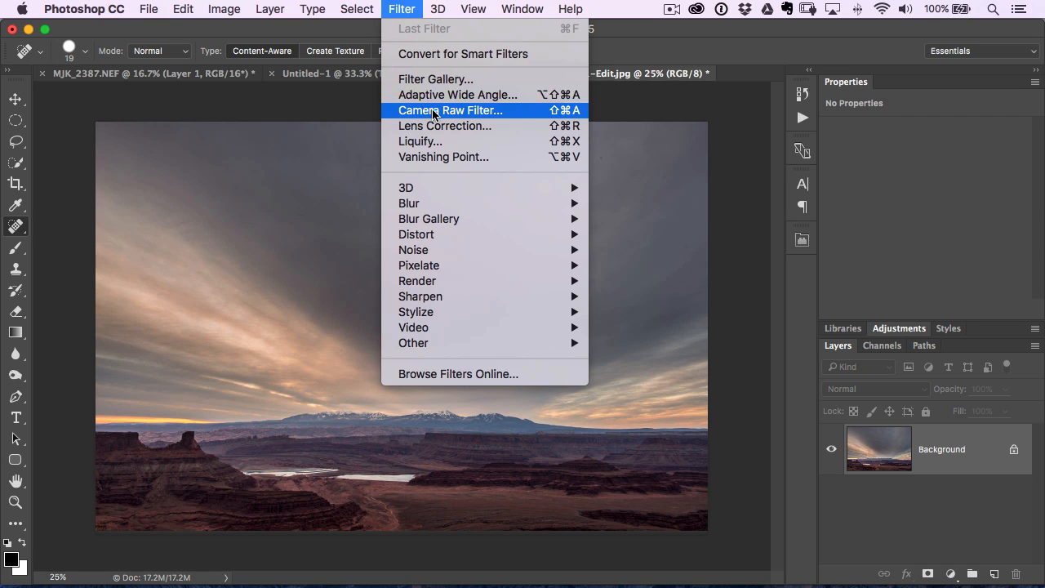
click(452, 111)
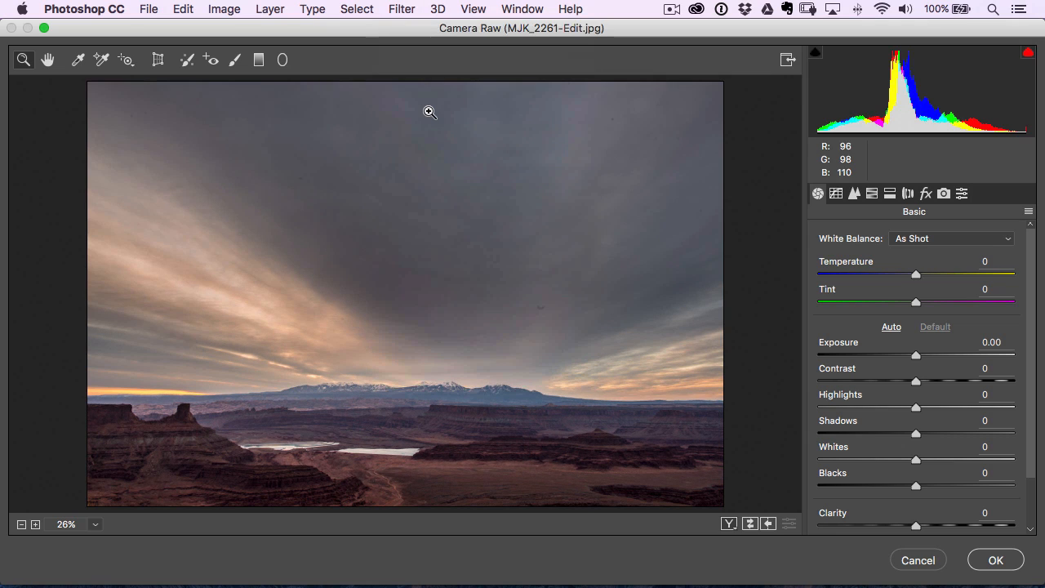
Step: Activate the Spot Removal tool in Camera Raw to reveal sky dust spots
click(186, 60)
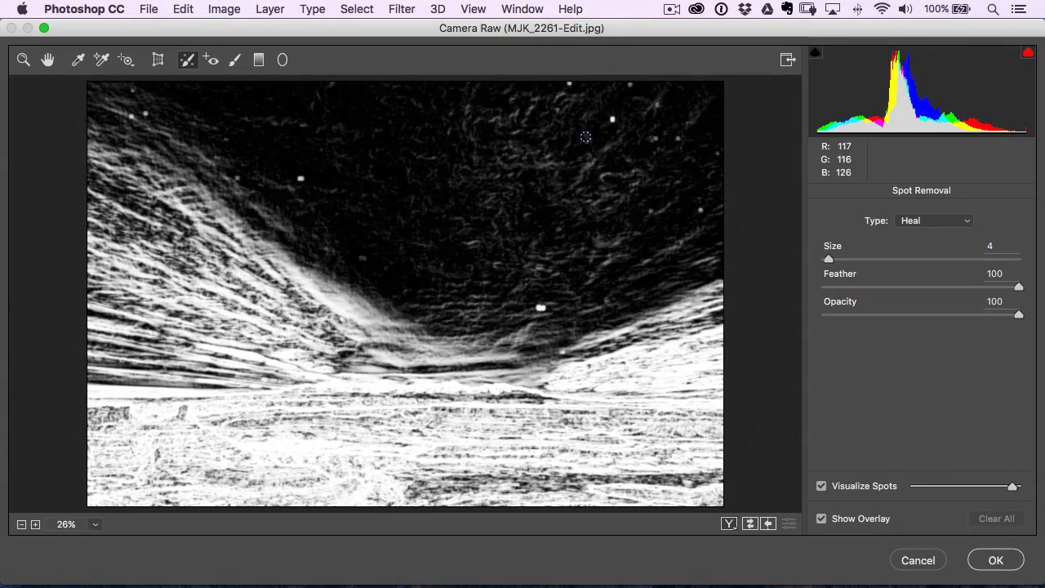
mouse_move(299, 182)
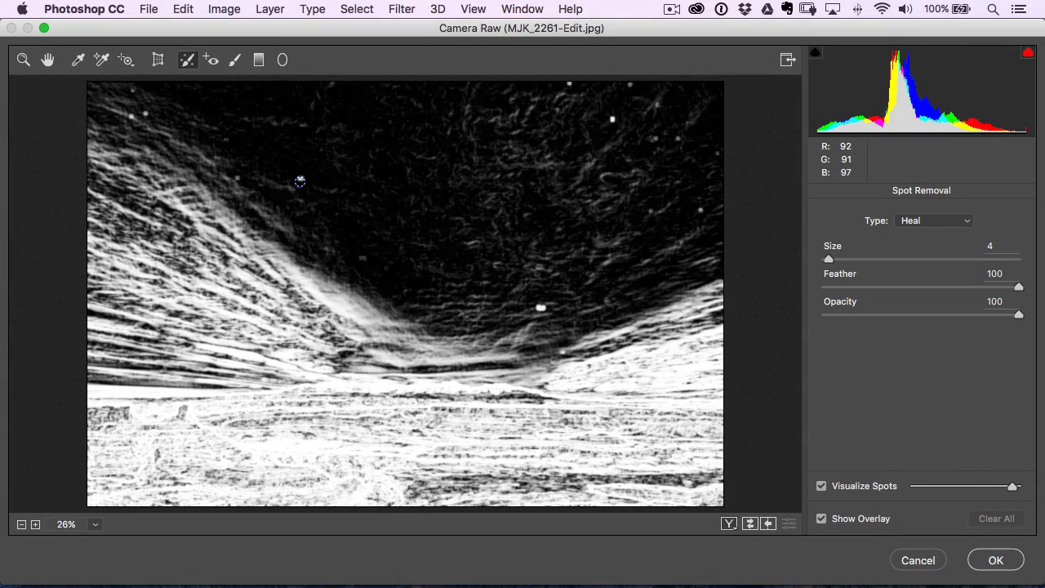